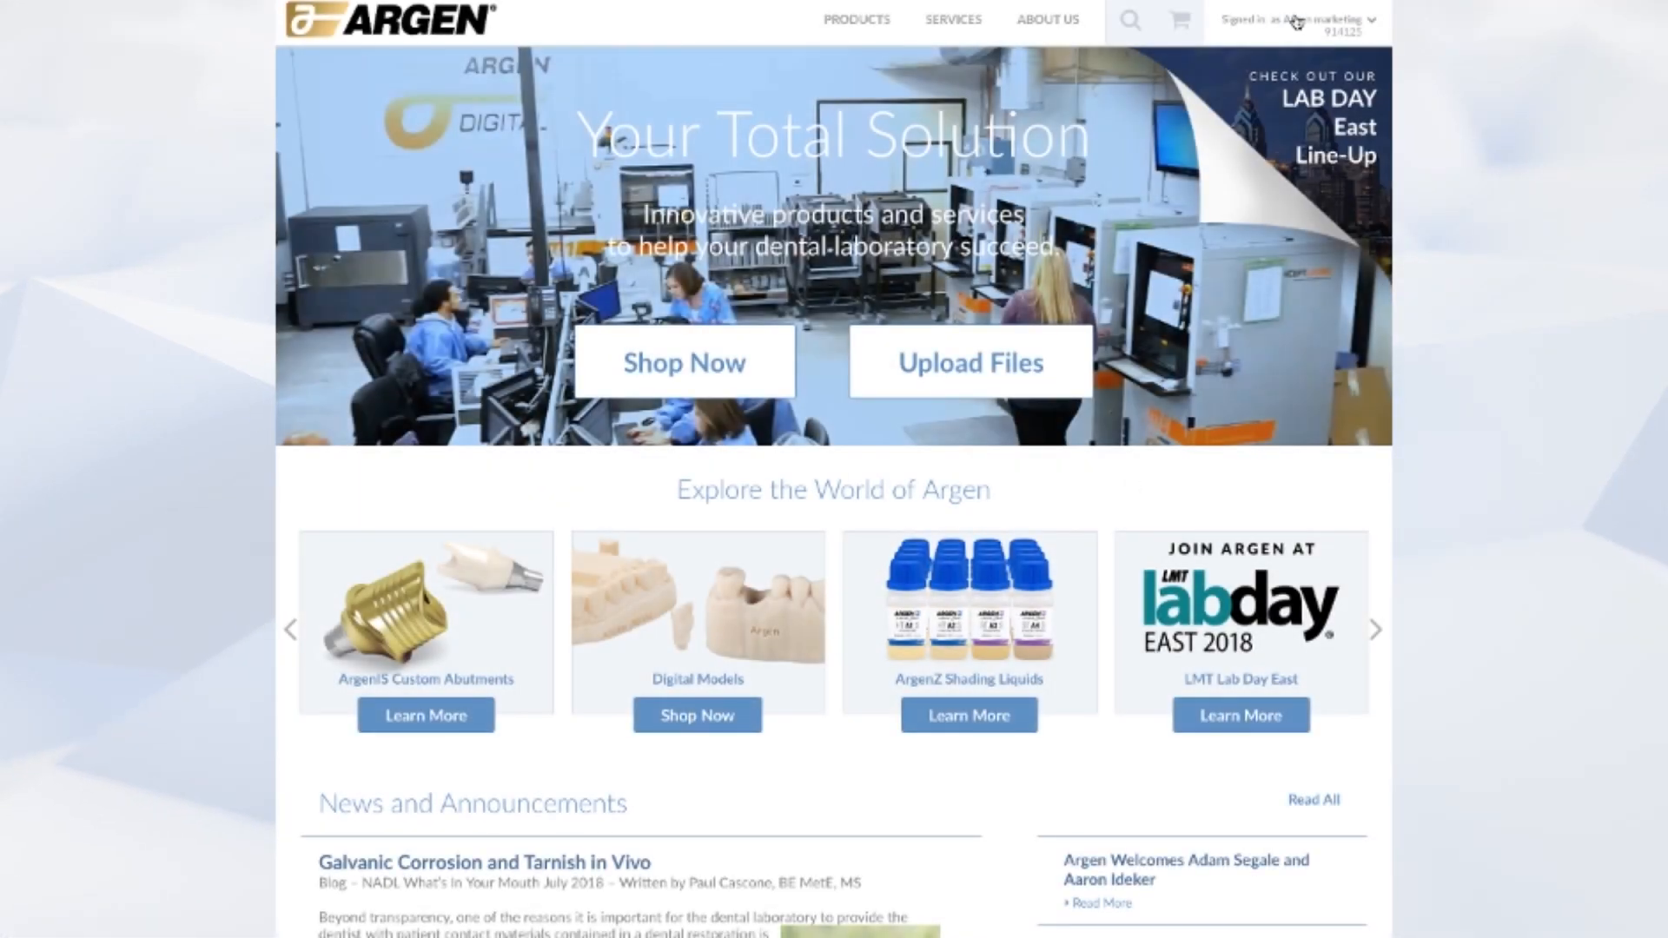
Step: Show the signed-in account menu with account, payment and education options
{"action": "left_click", "coordinate": [1300, 19]}
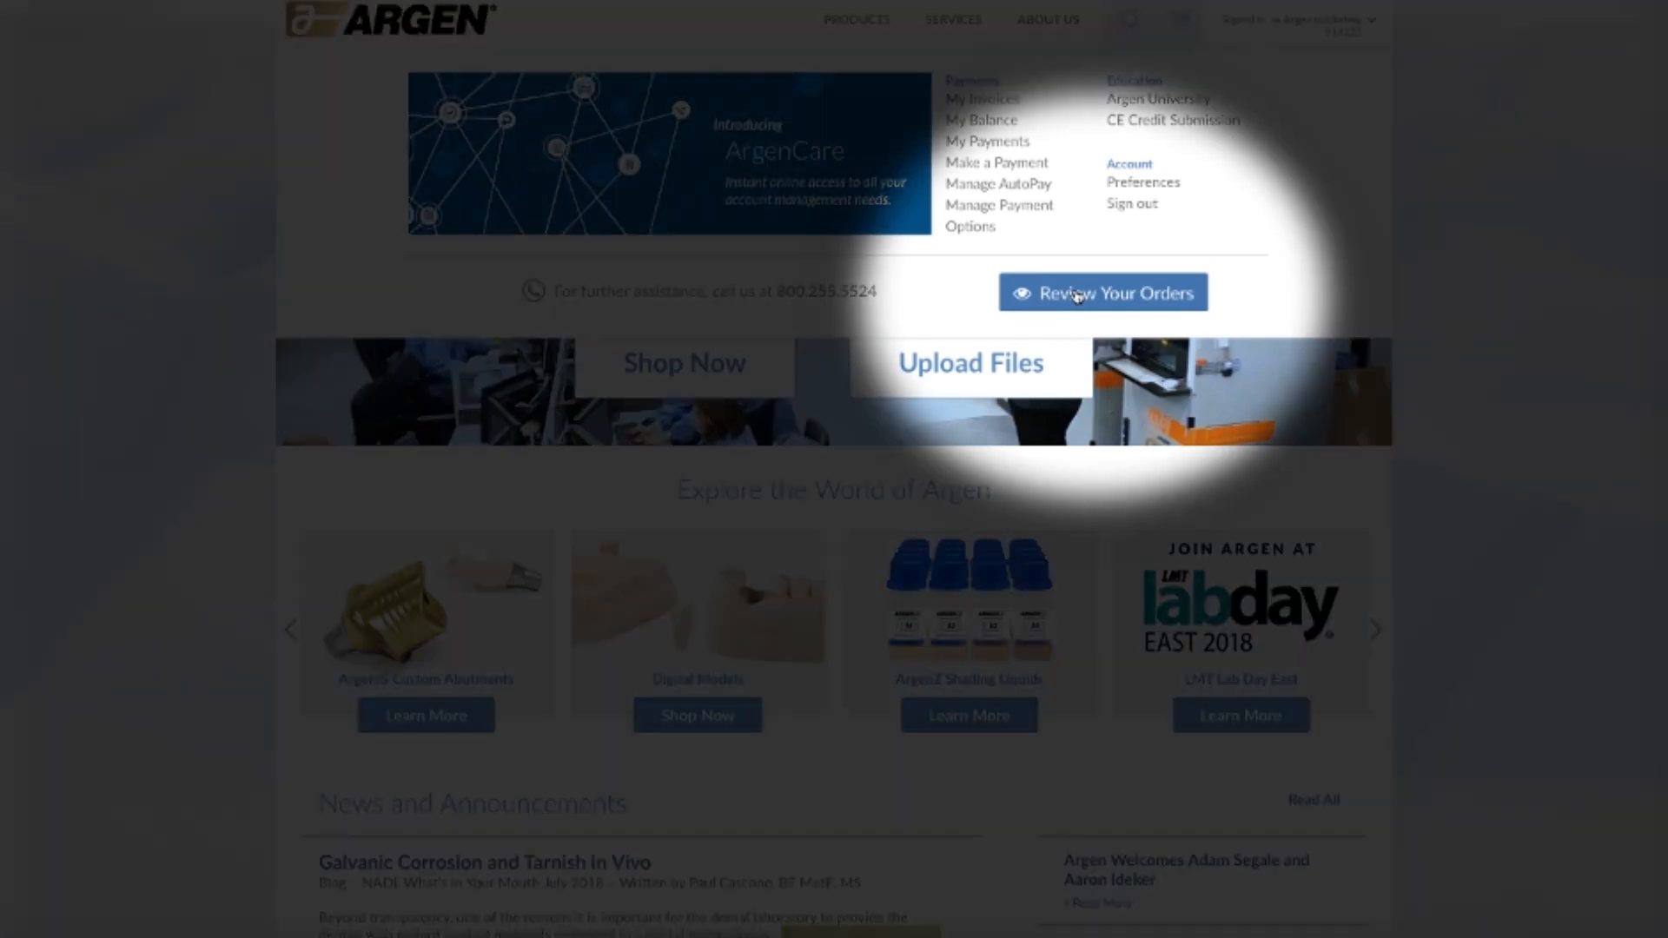
Step: Go to Review Your Orders and show the Digital Orders list for July–August 2018
{"action": "left_click", "coordinate": [1105, 292]}
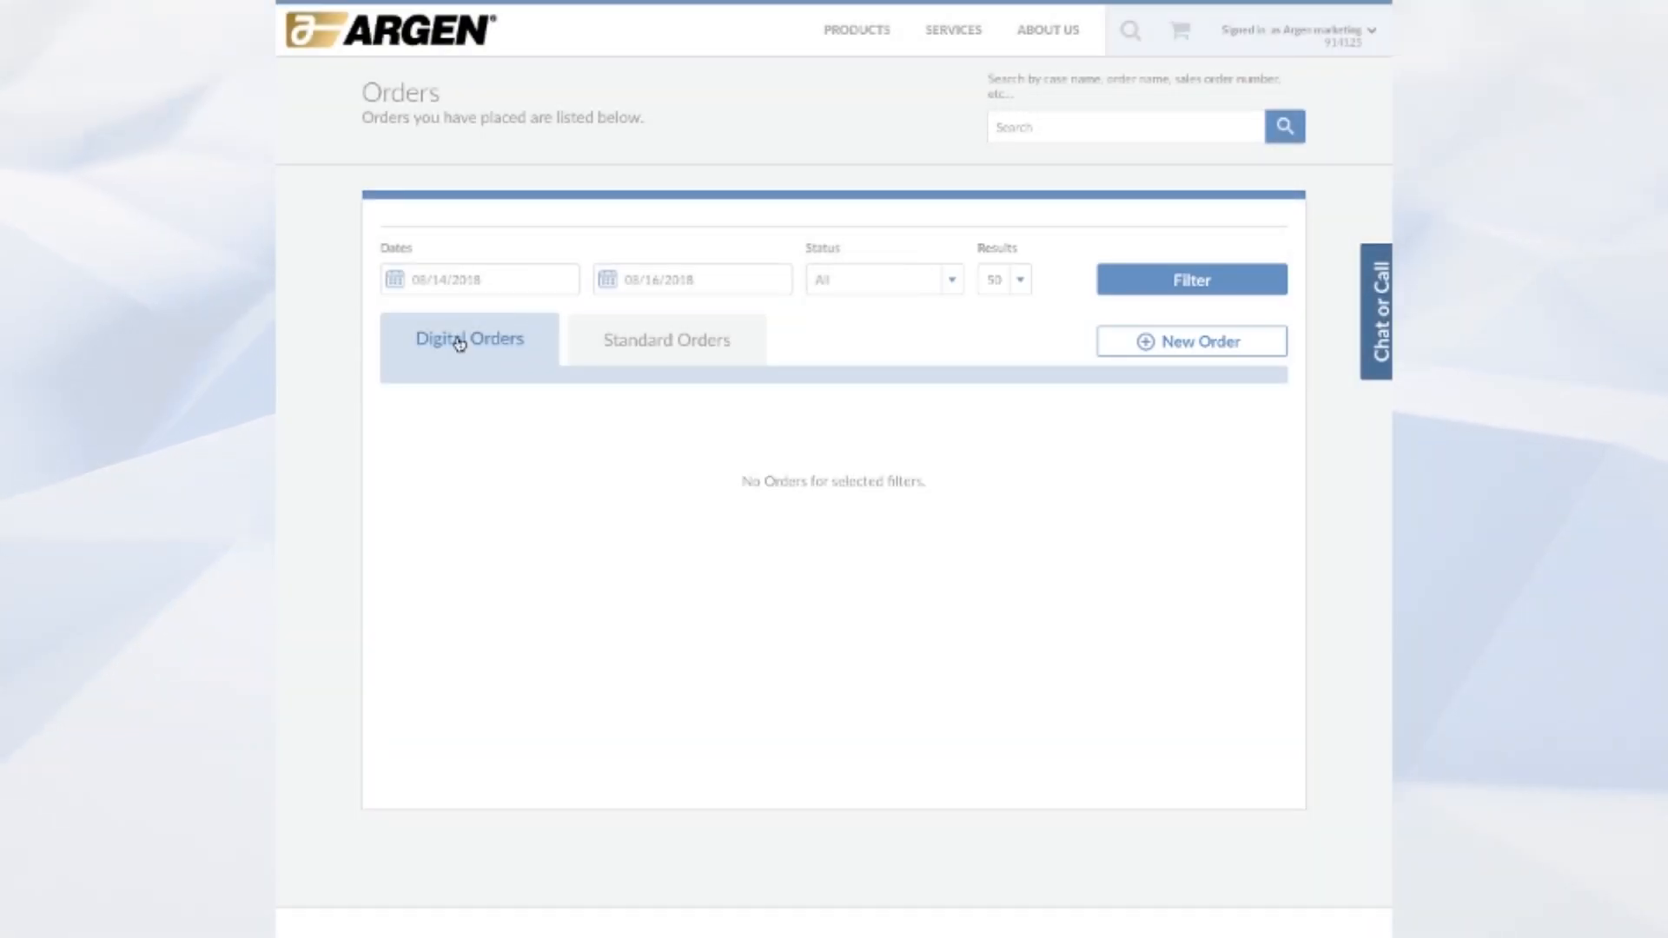
{"action": "left_click", "coordinate": [665, 341]}
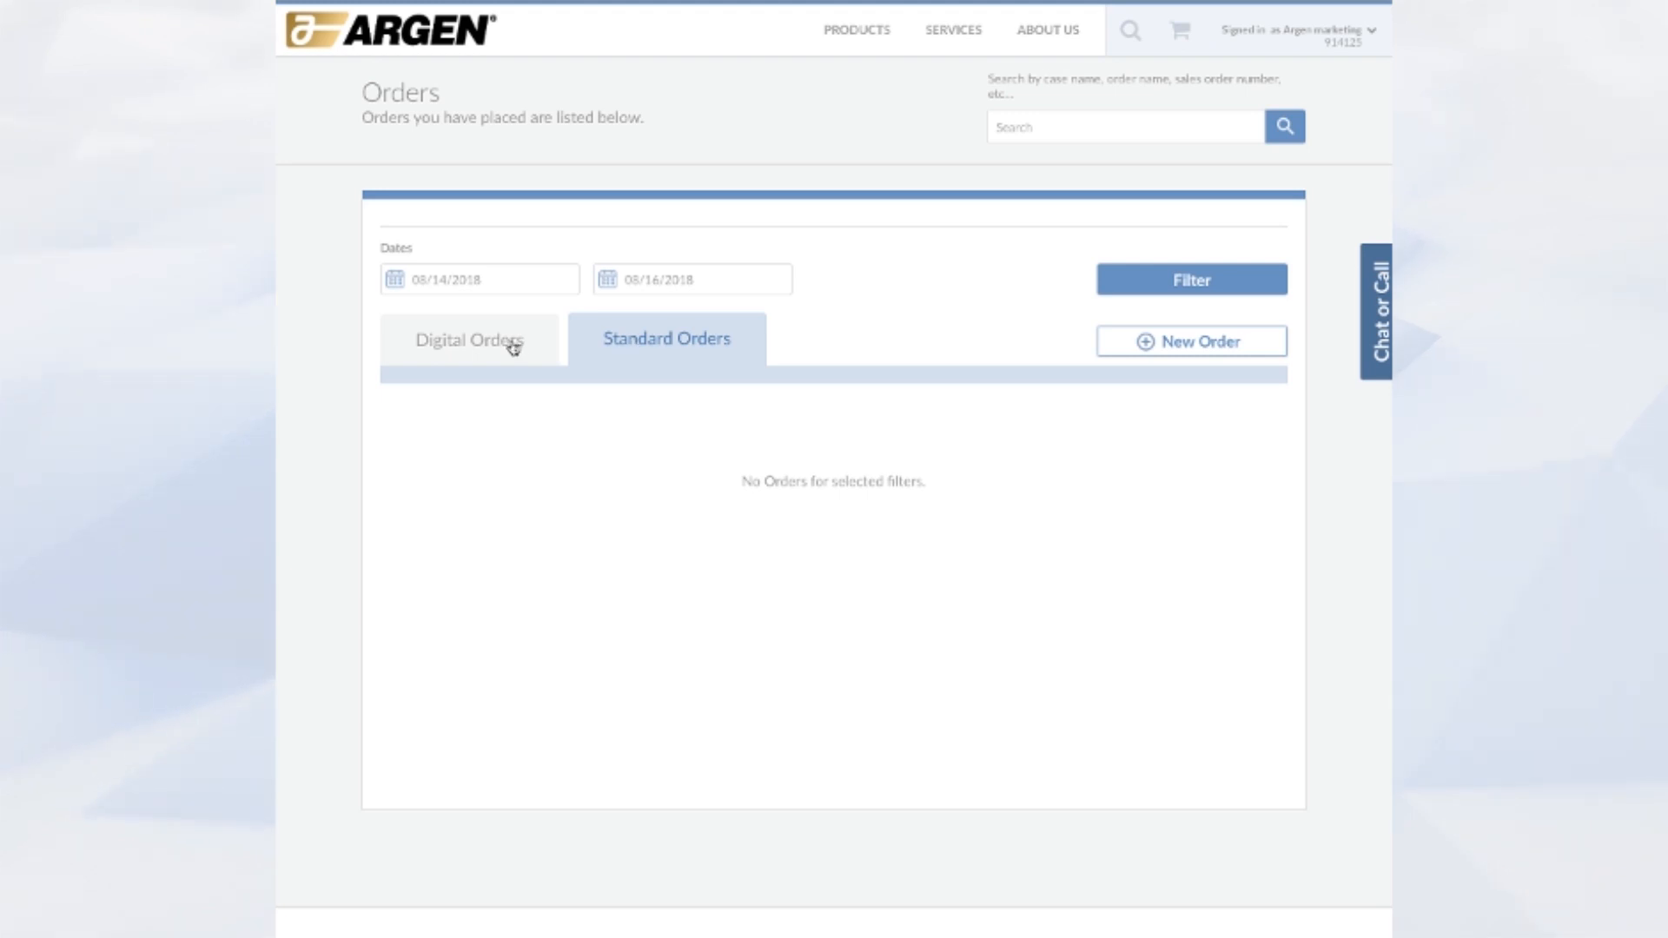
{"action": "left_click", "coordinate": [497, 340]}
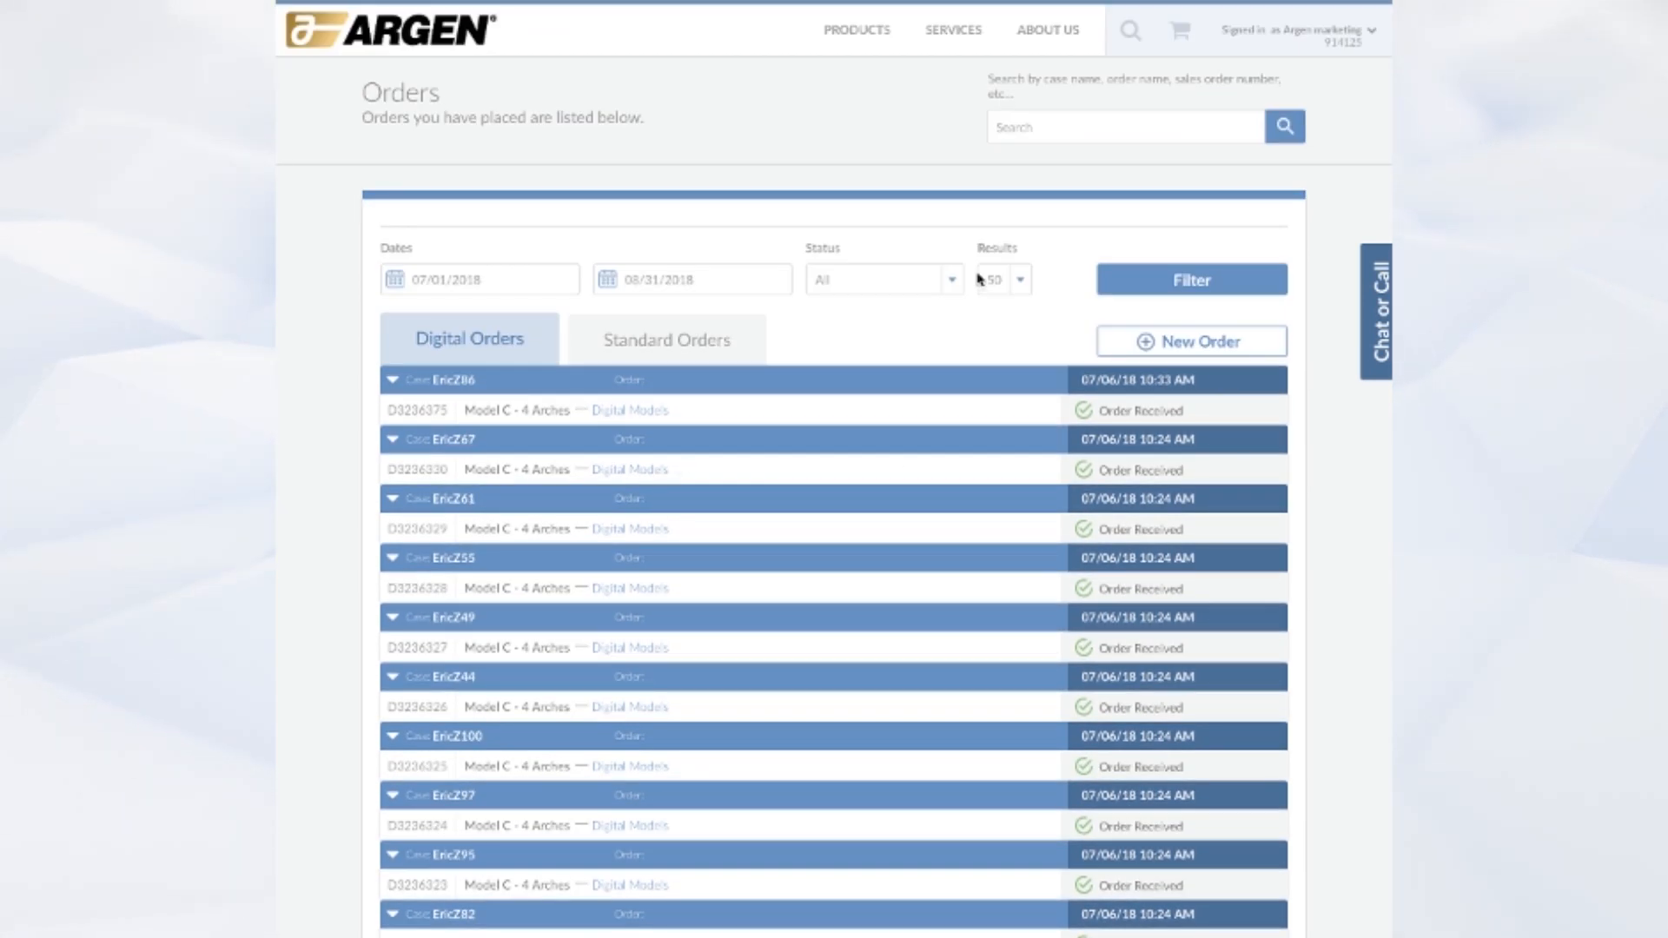
{"action": "left_click", "coordinate": [1305, 30]}
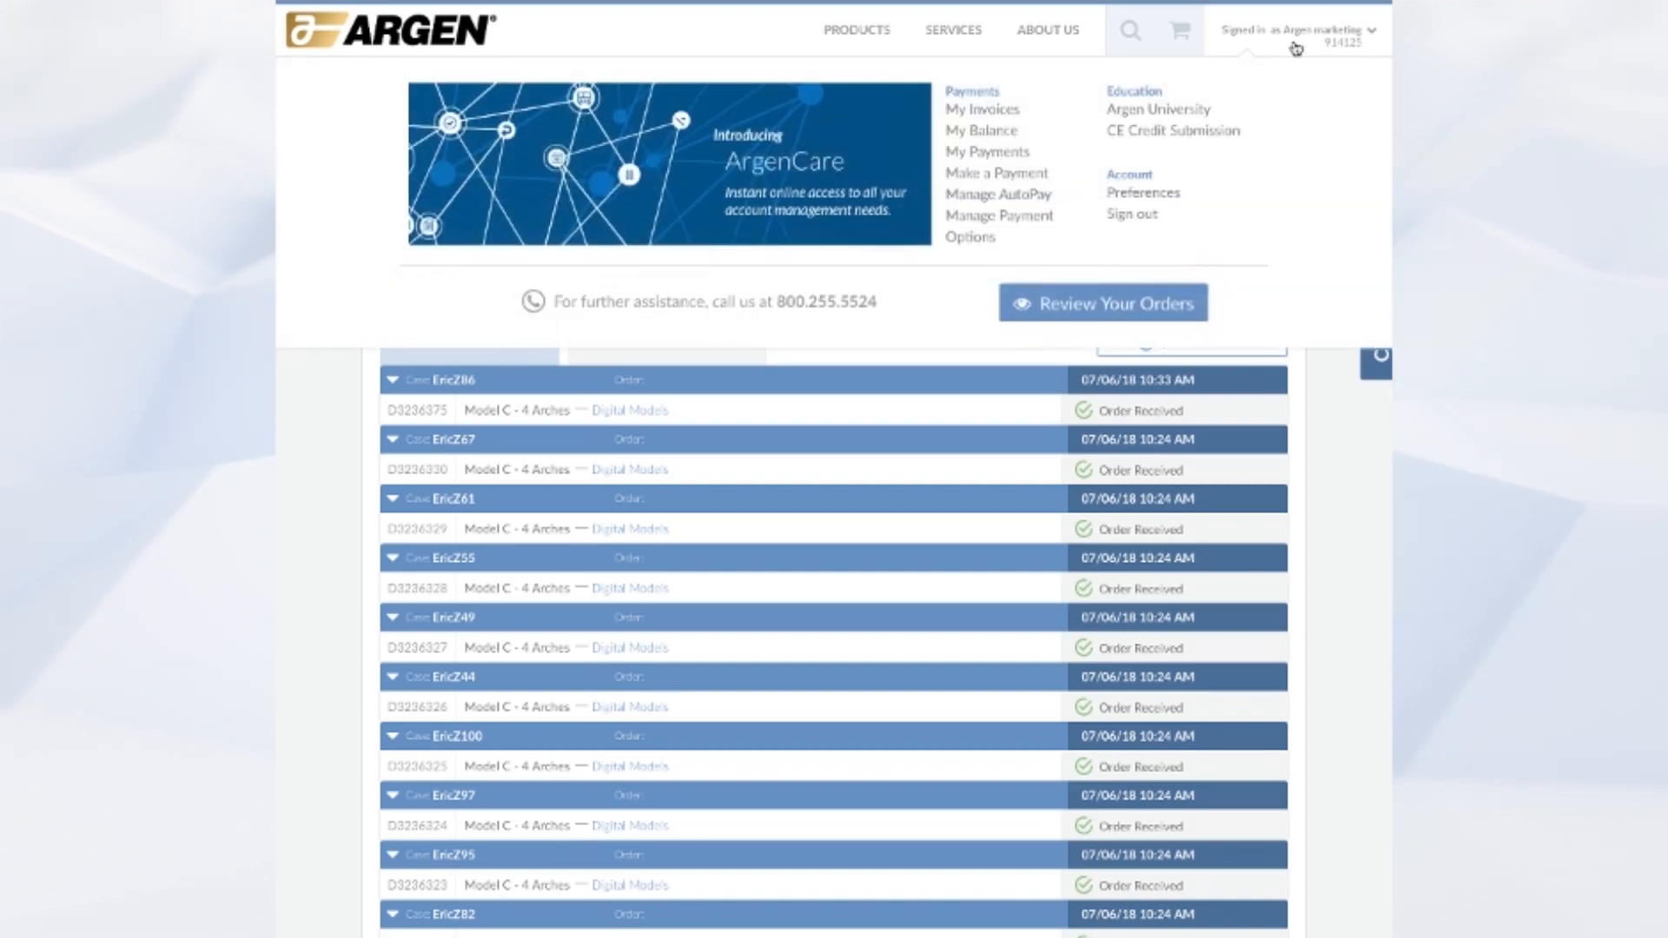
{"action": "left_click", "coordinate": [982, 107]}
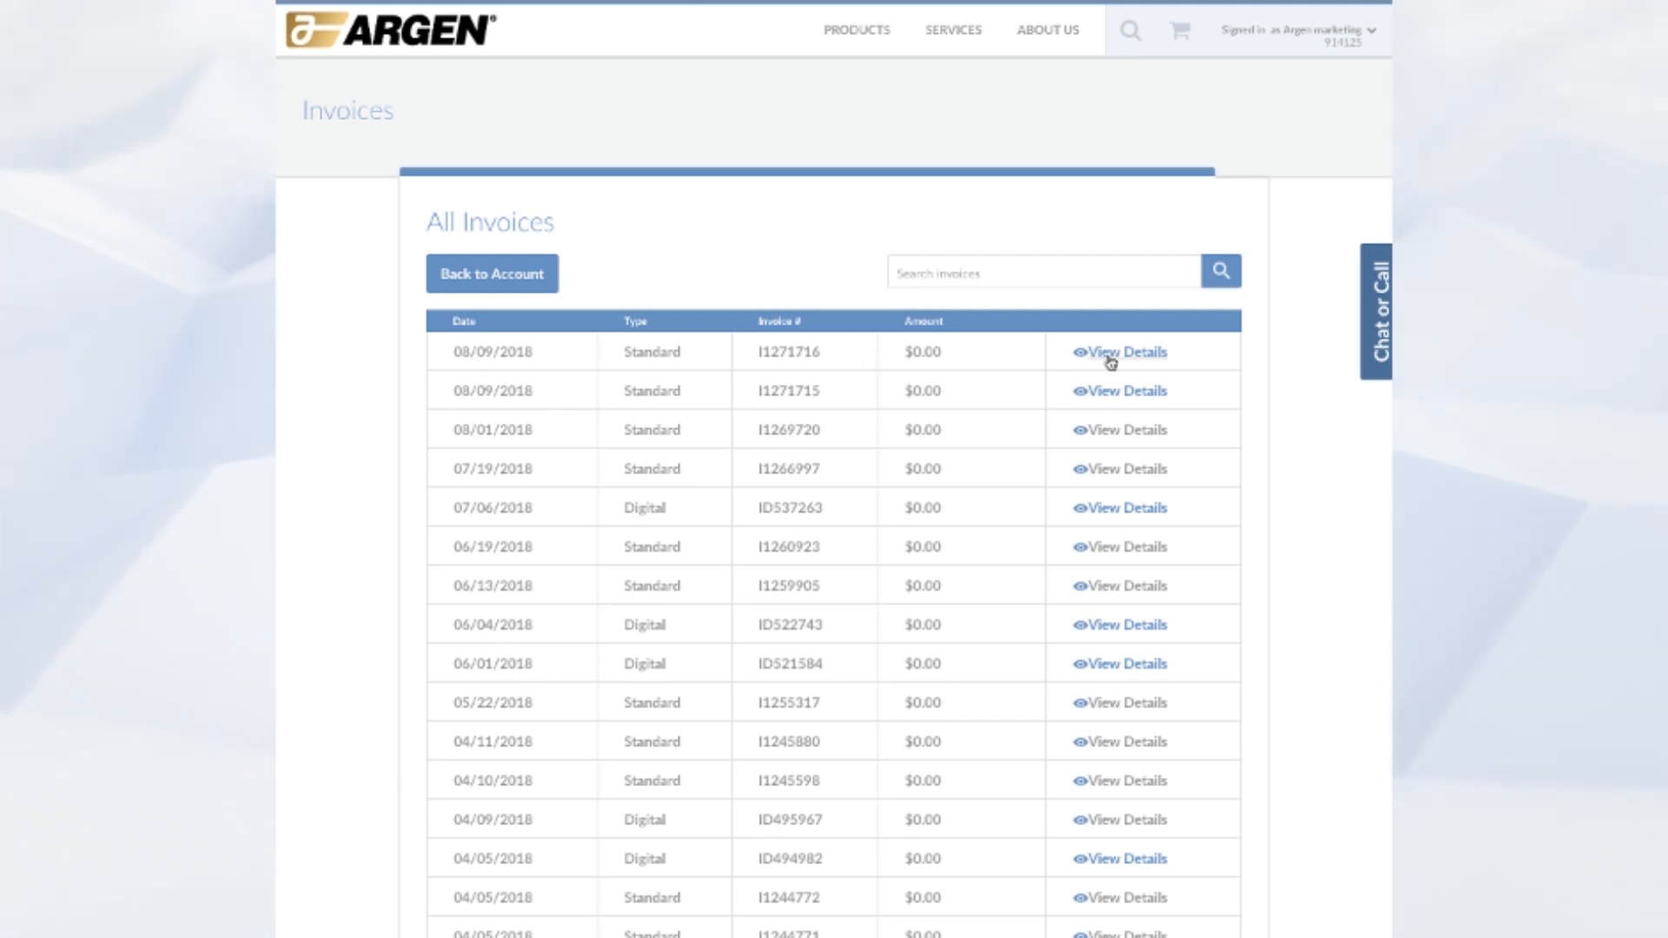
{"action": "left_click", "coordinate": [1123, 351]}
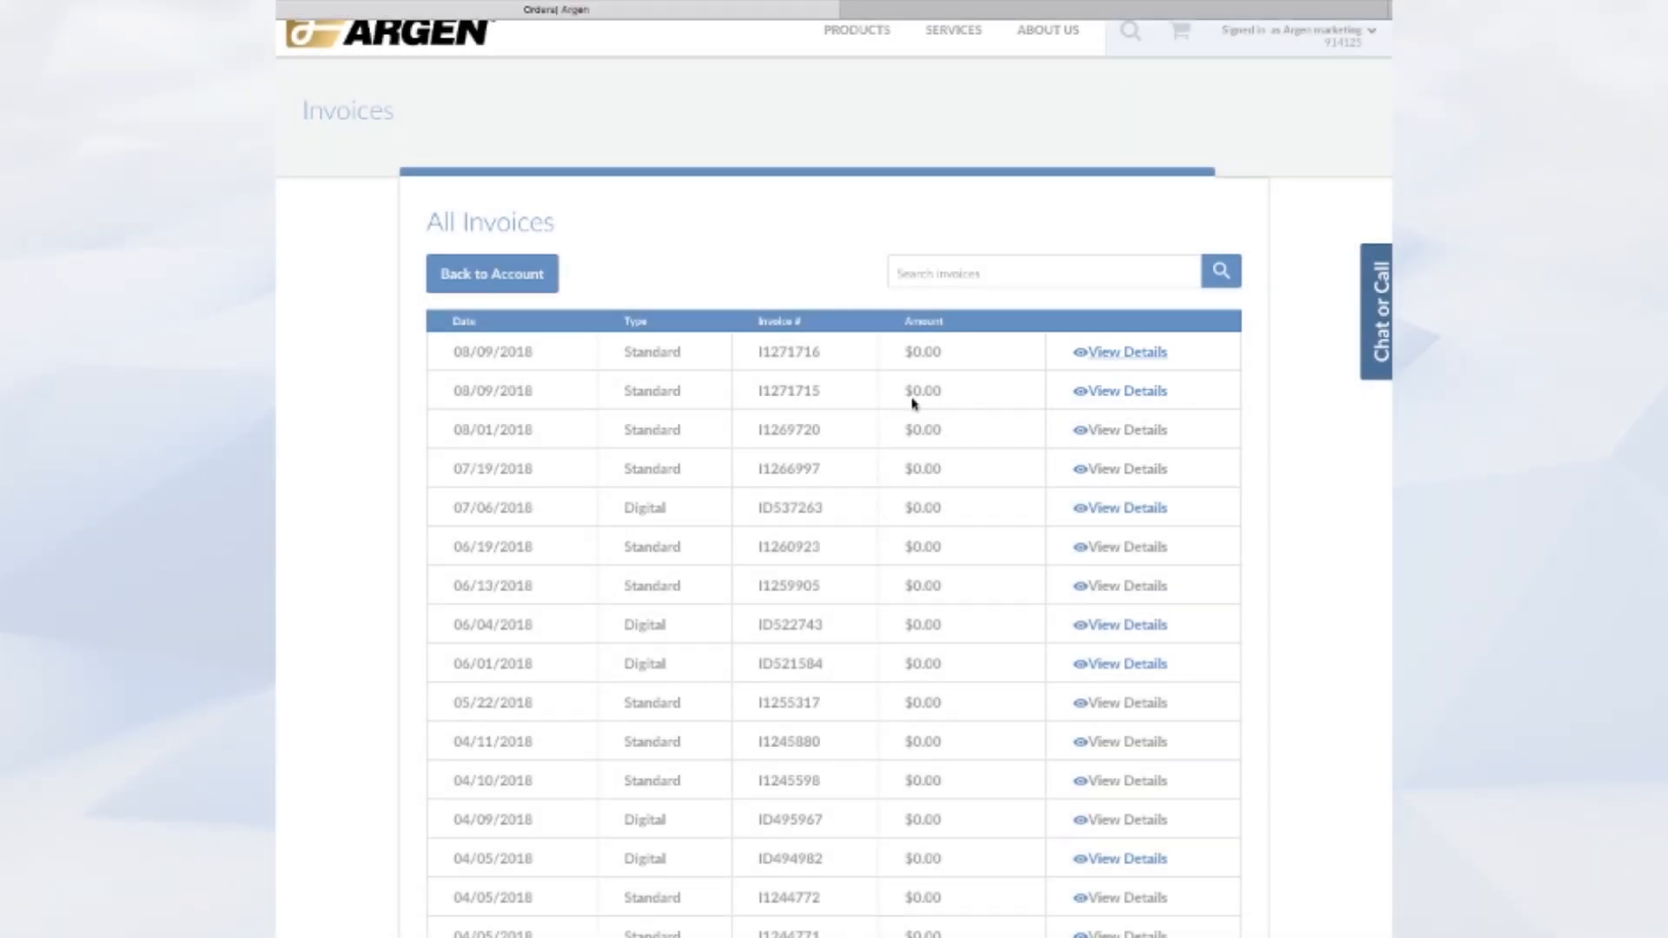
{"action": "left_click", "coordinate": [1126, 351]}
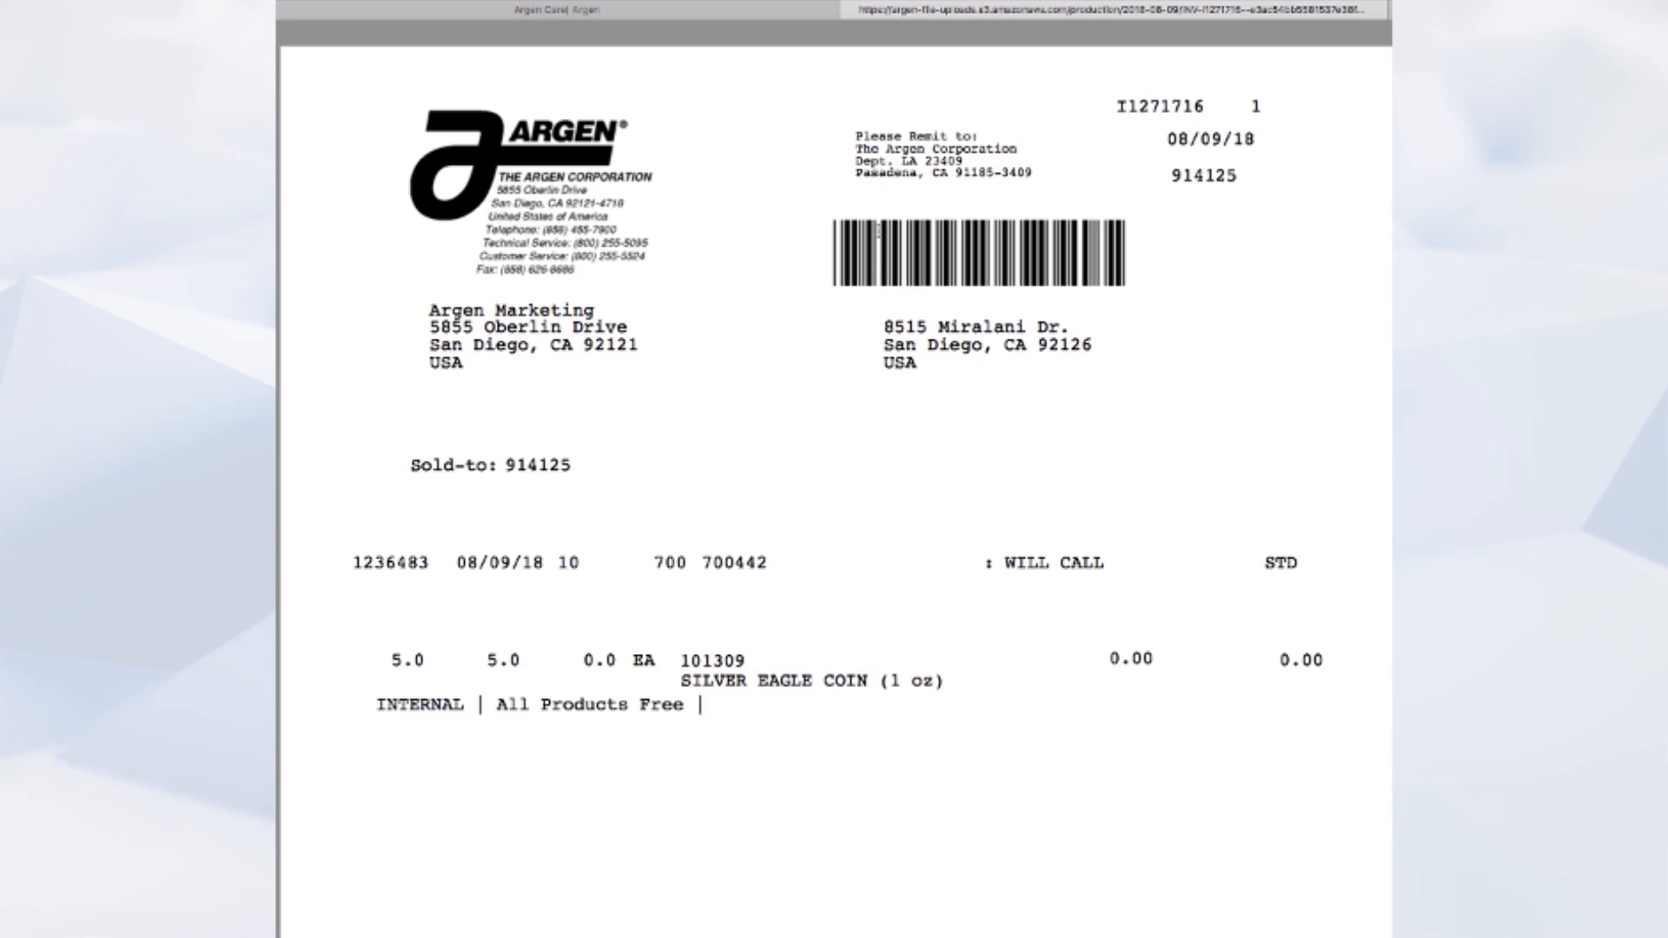